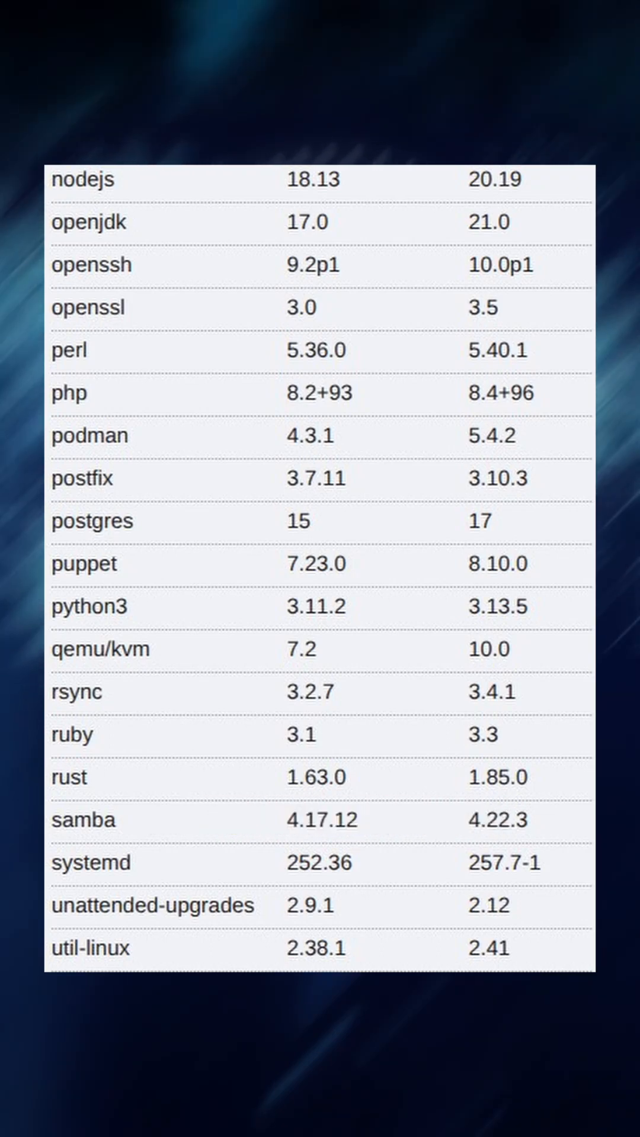
scroll(up, 3)
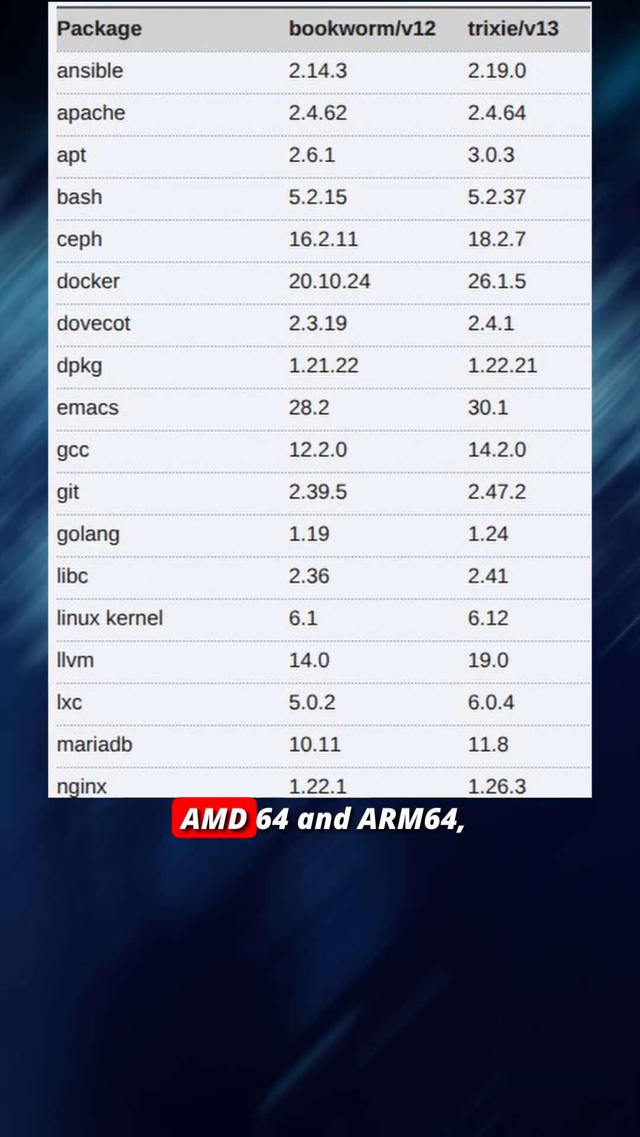